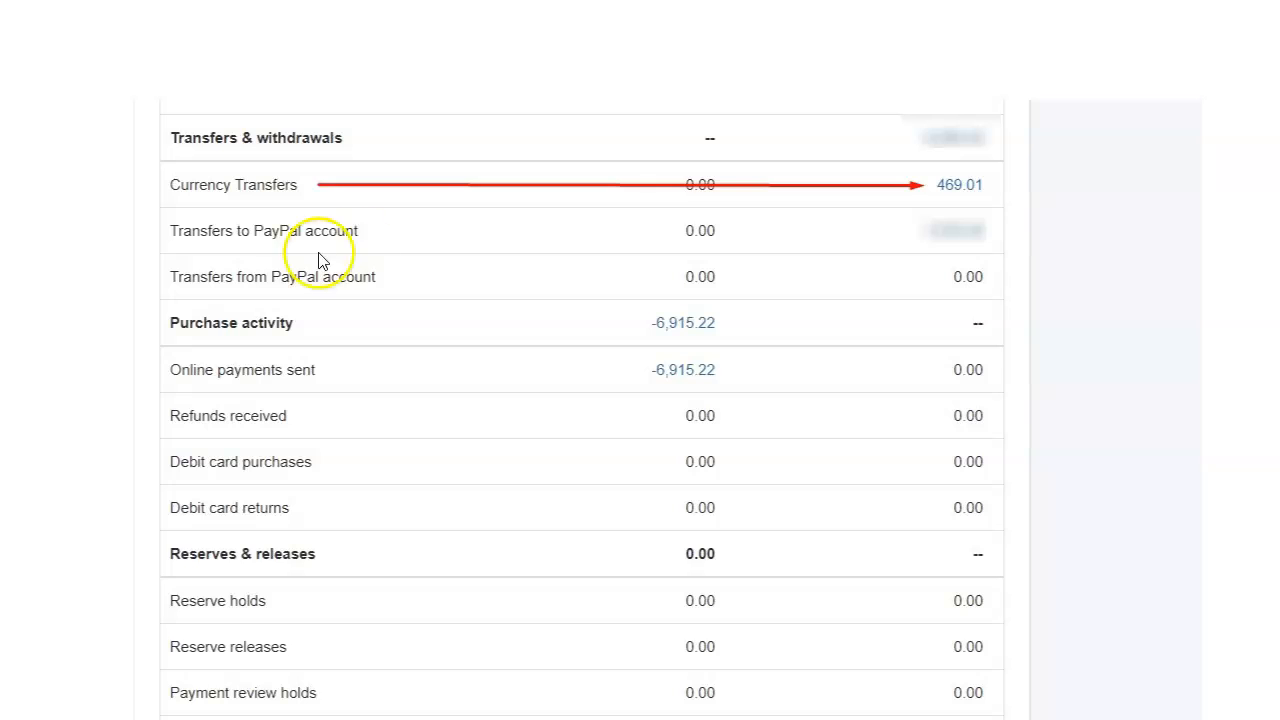
mouse_move(350, 160)
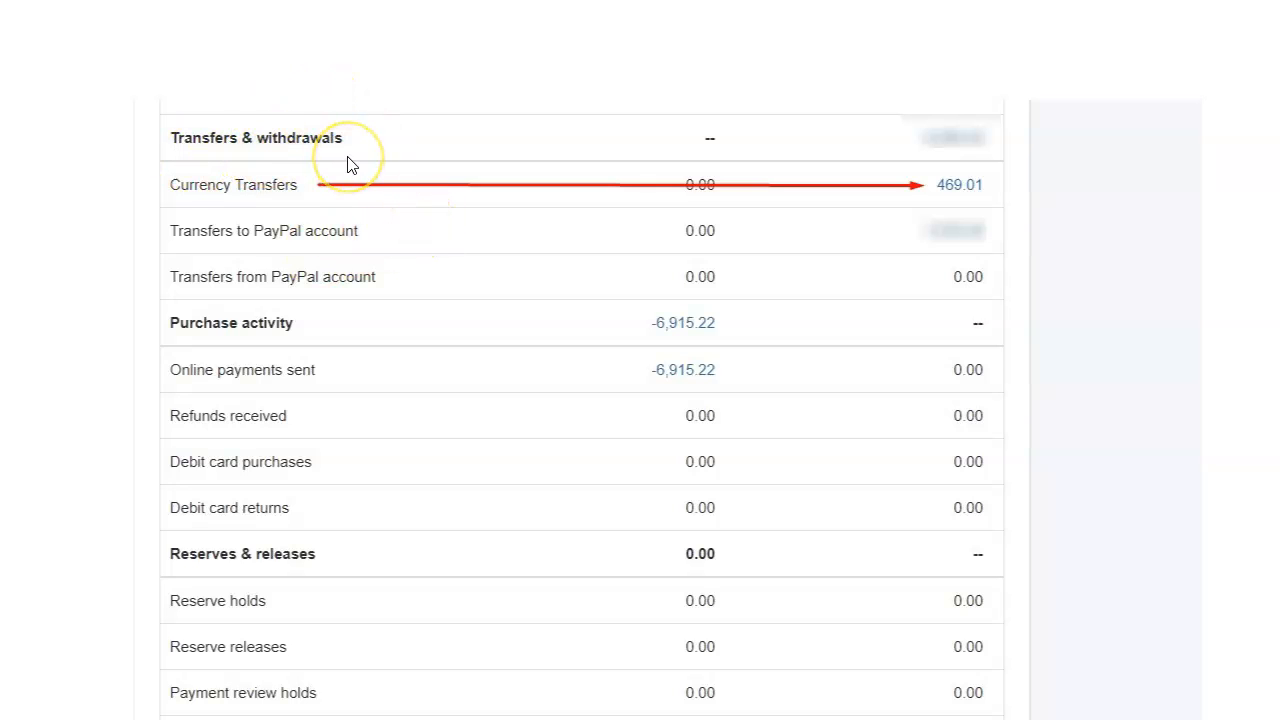
mouse_move(980, 192)
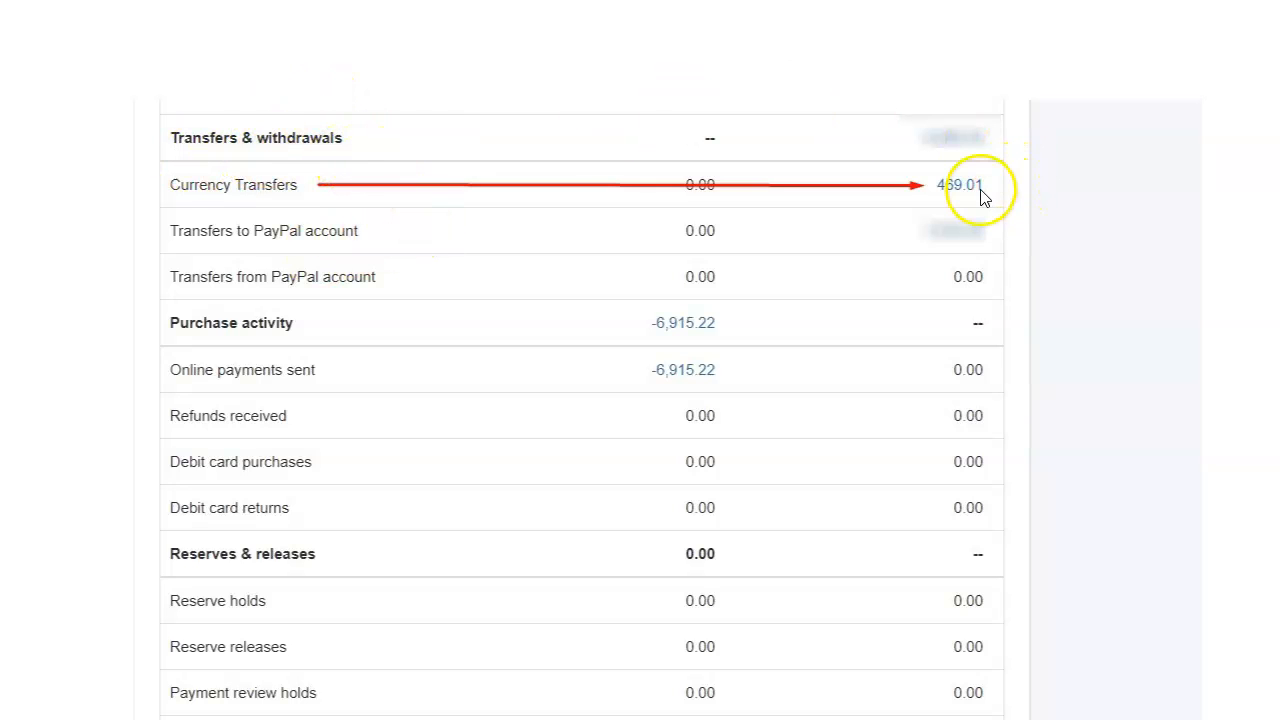
mouse_move(935, 200)
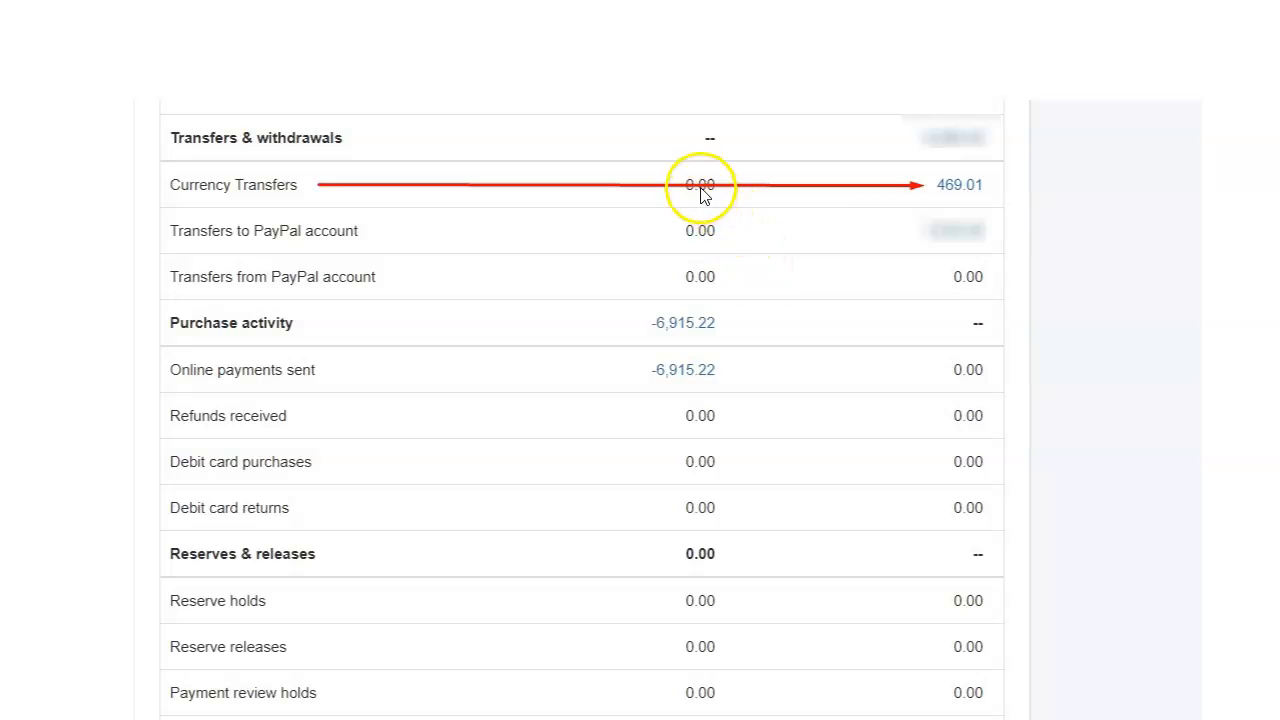
mouse_move(658, 330)
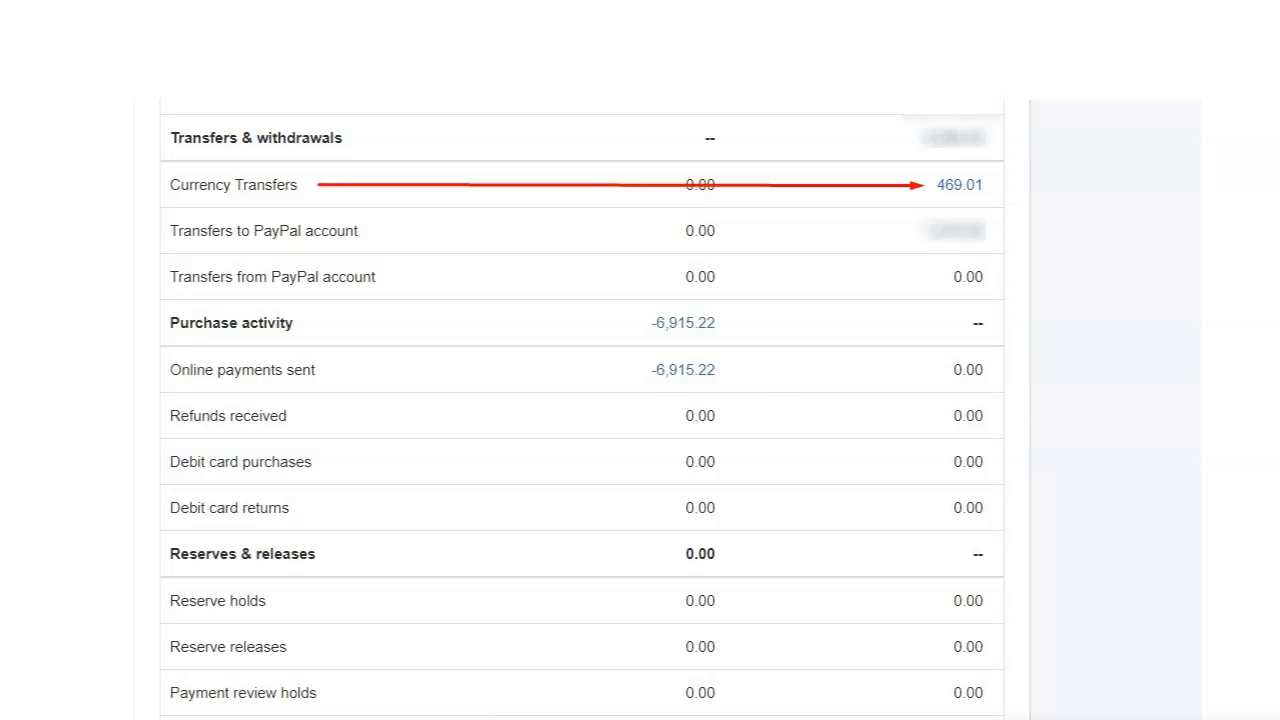
- Open the + New menu to show Bank deposit, Transfer and Journal entry options
click(211, 195)
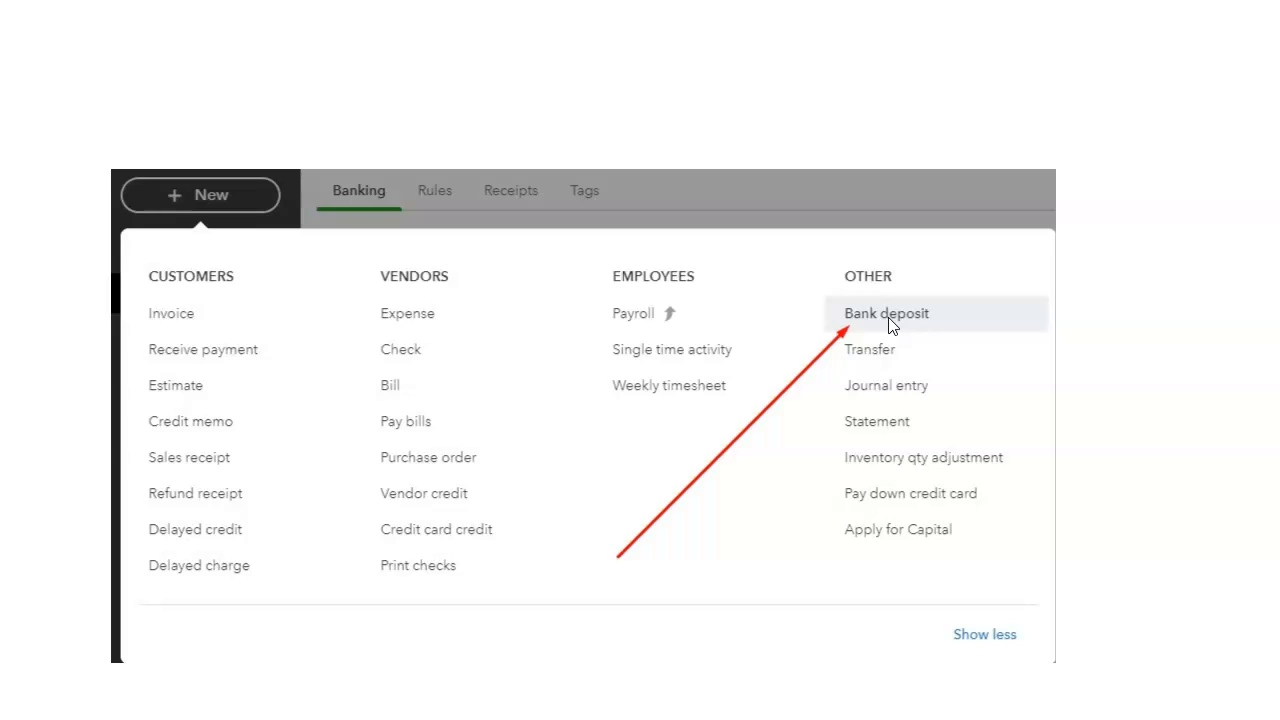
mouse_move(448, 302)
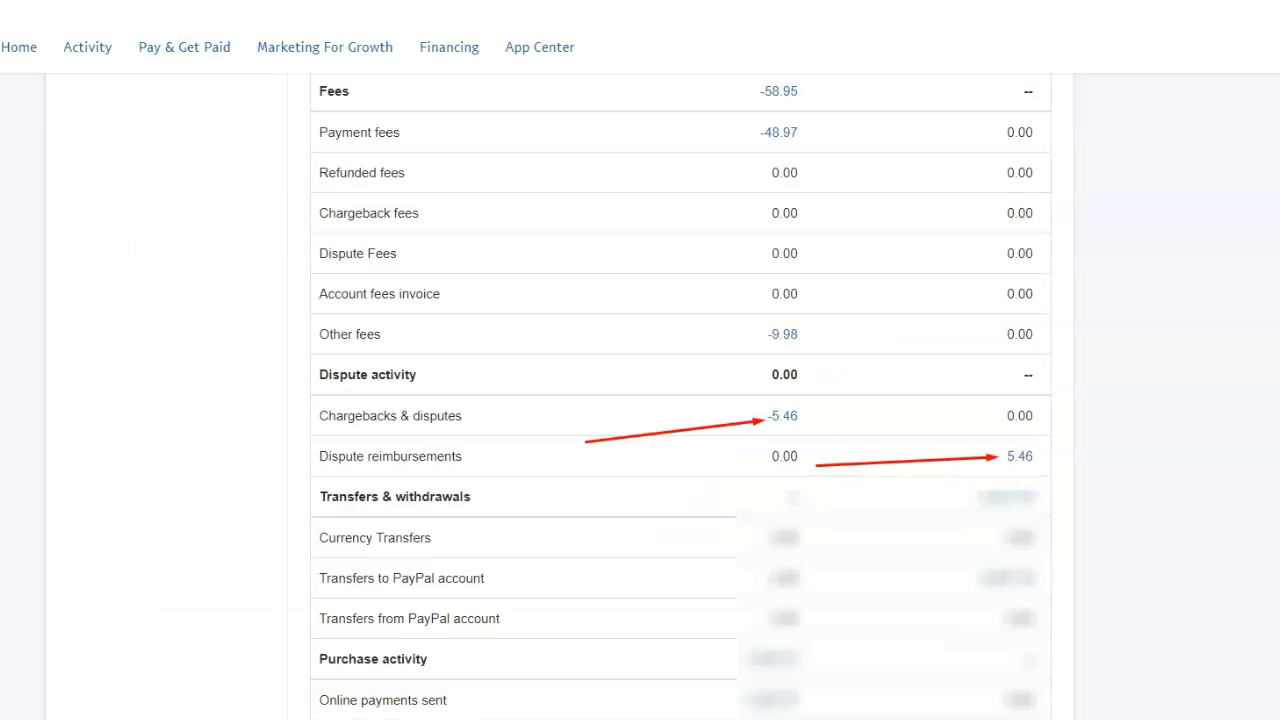
mouse_move(1050, 590)
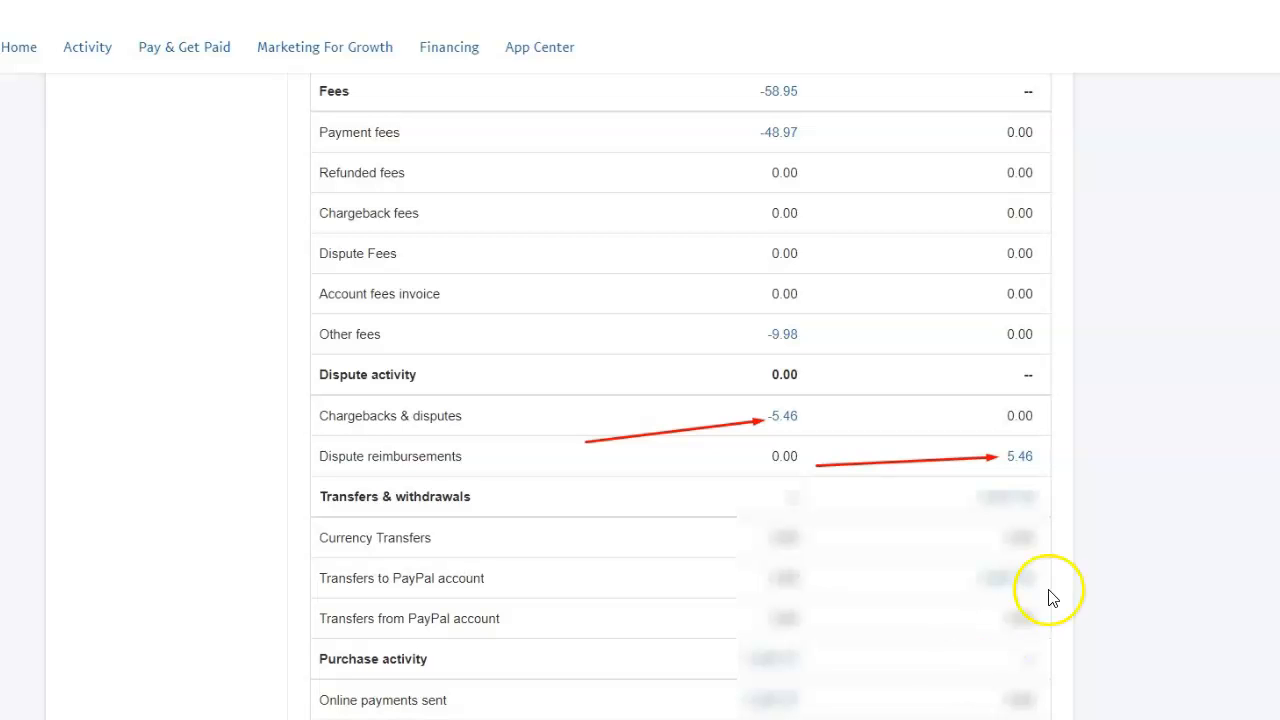
mouse_move(390, 428)
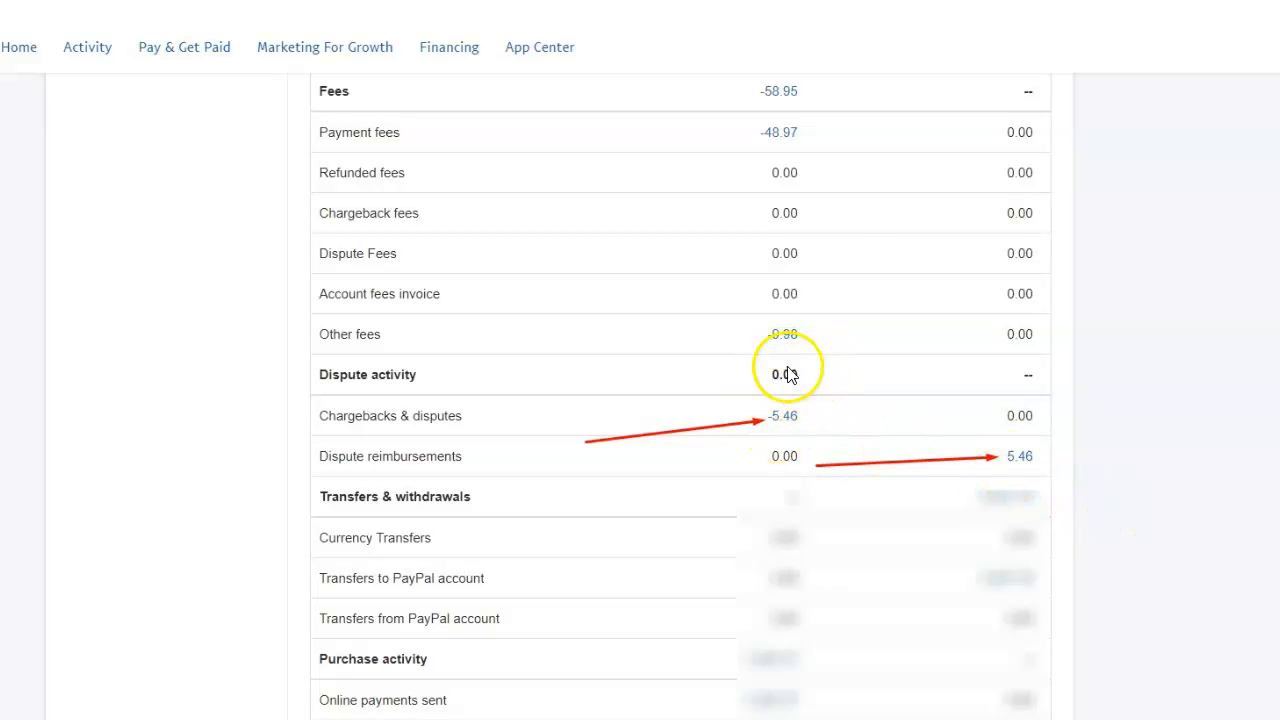
mouse_move(852, 462)
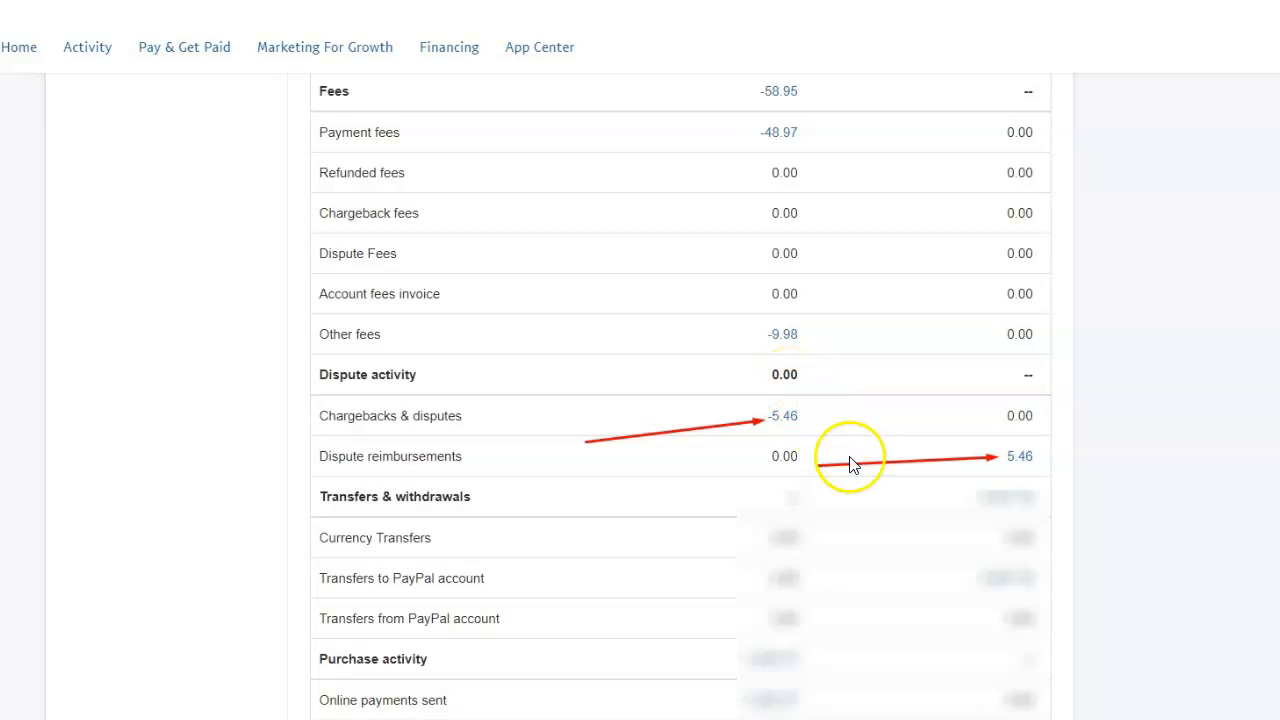
mouse_move(789, 428)
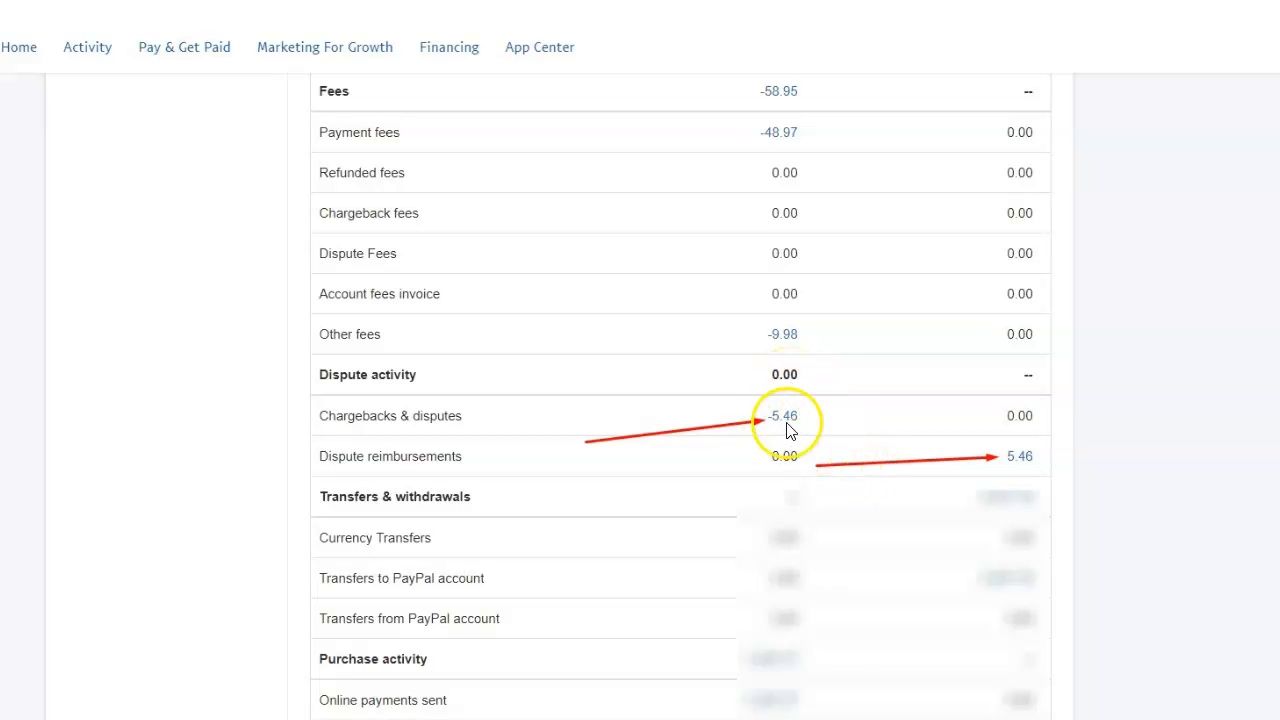
mouse_move(1020, 460)
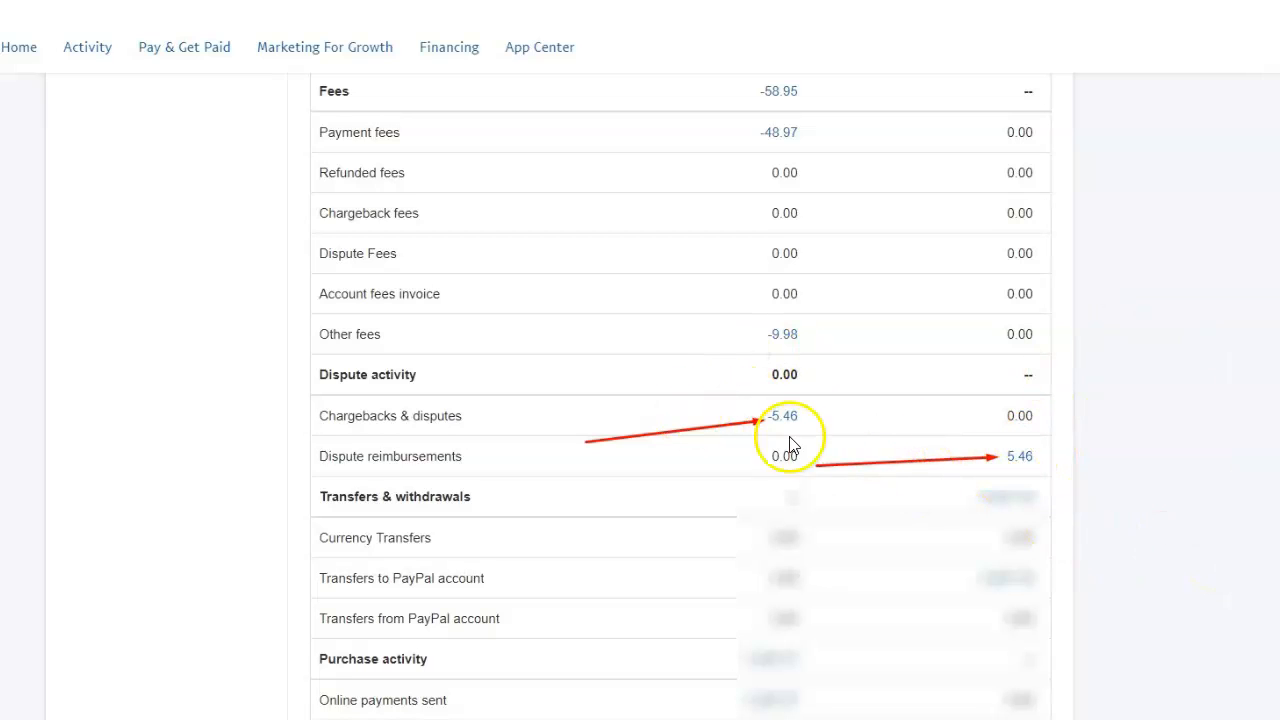
mouse_move(755, 440)
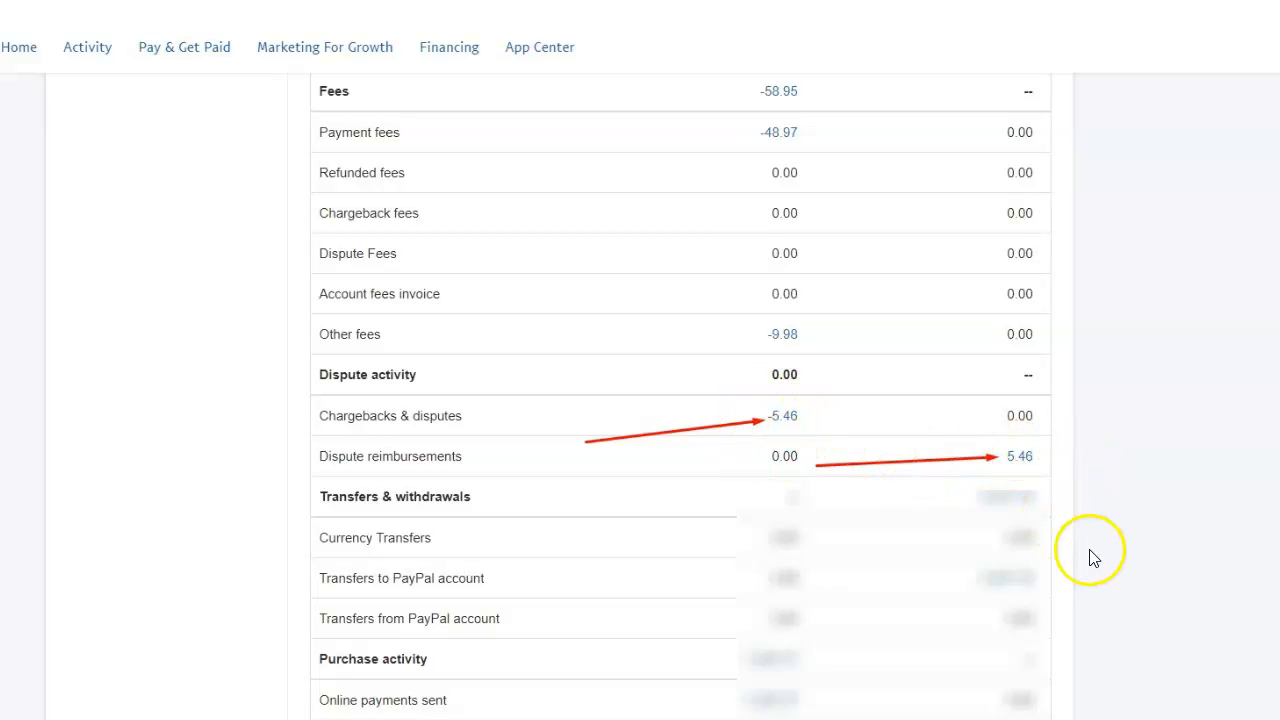
mouse_move(1115, 543)
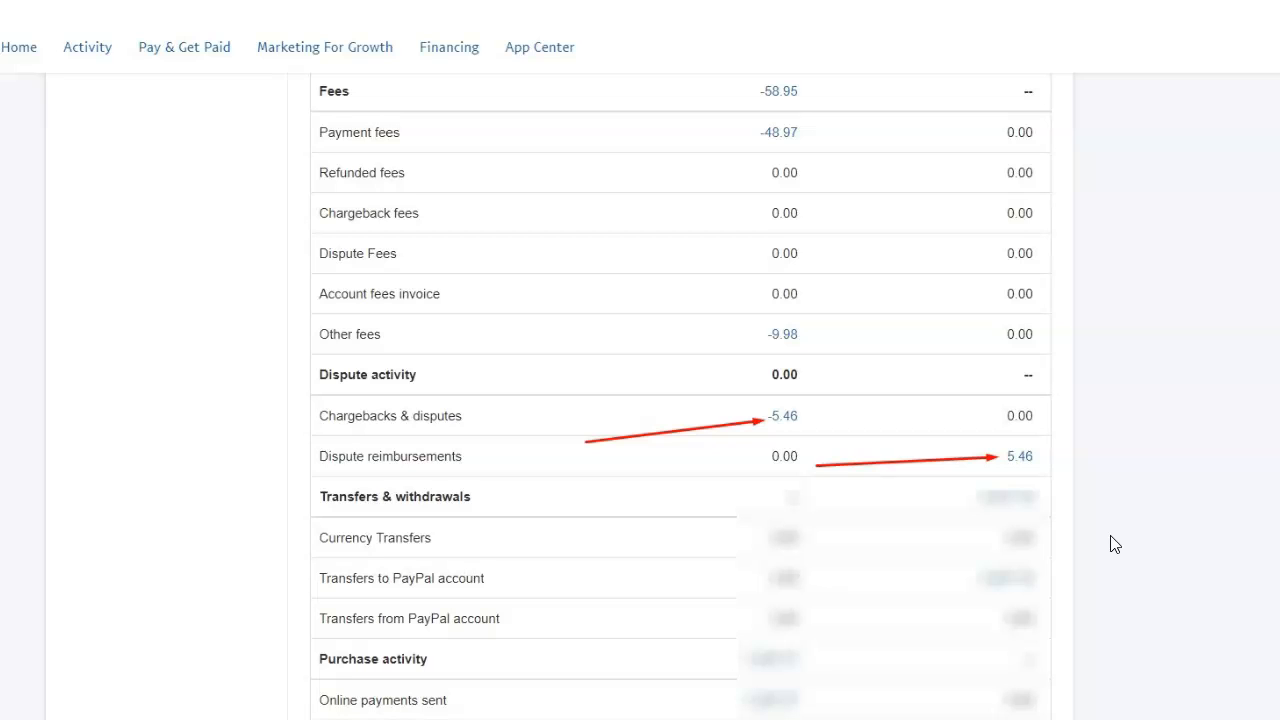
mouse_move(850, 408)
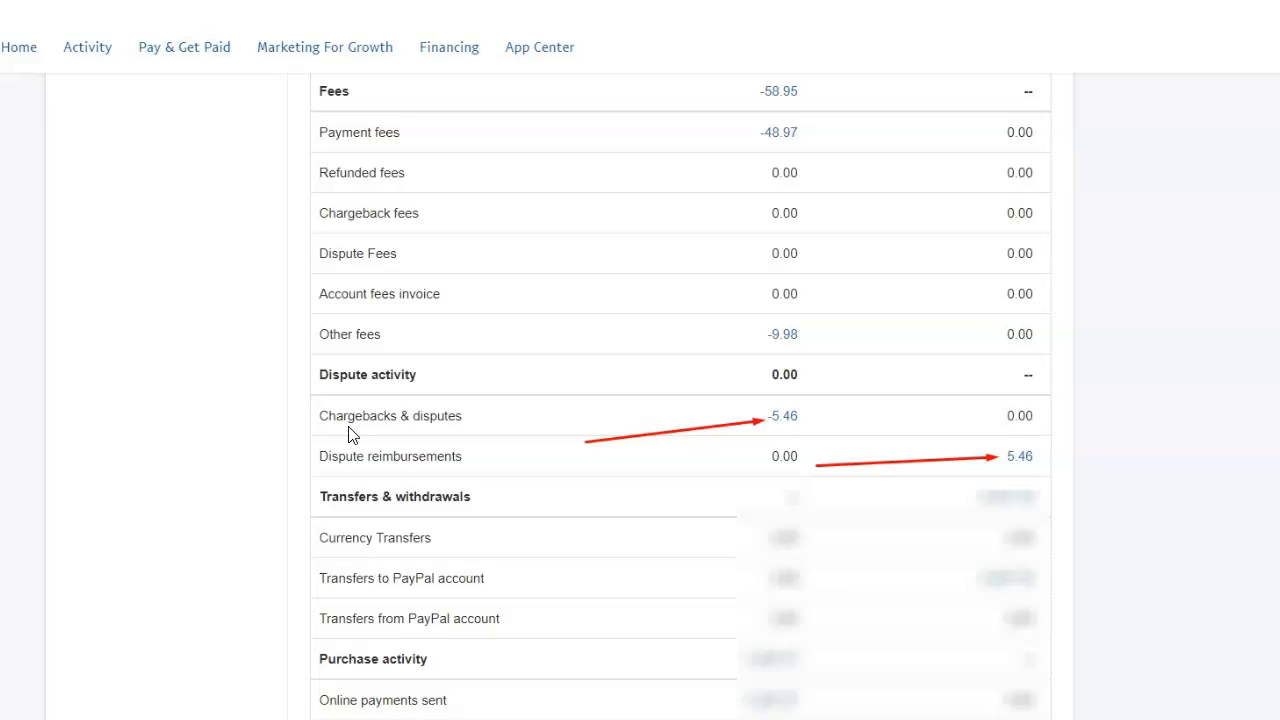
mouse_move(922, 470)
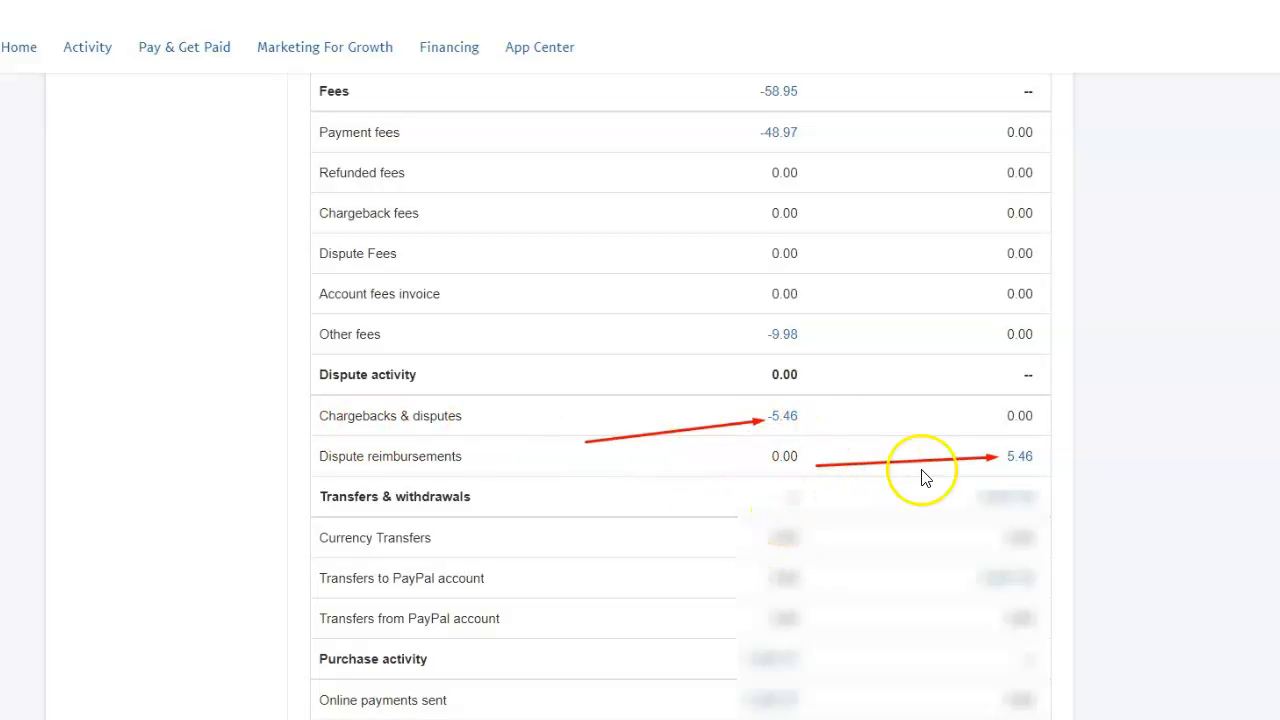